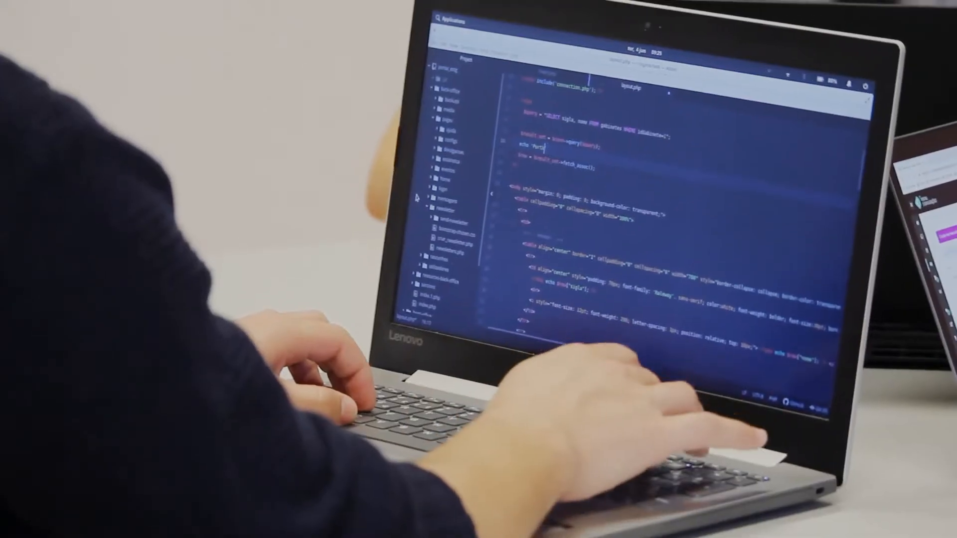
text(Port)
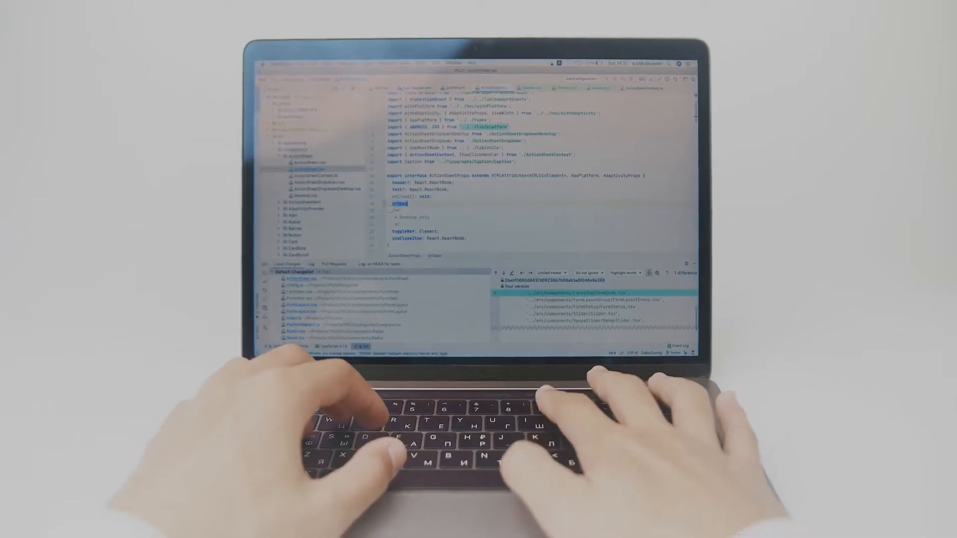
text(())
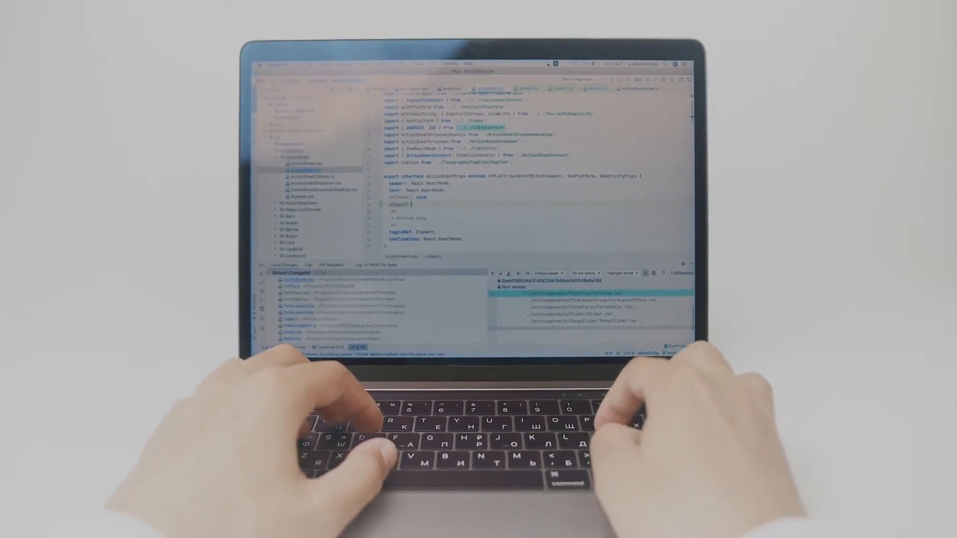